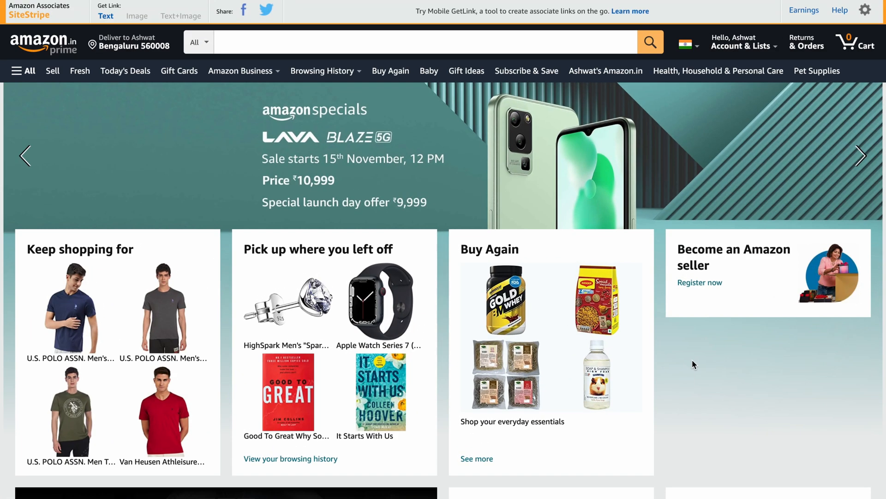
Find 'amazon review' in Plugins, install Amazon Reviews Importer and go to its import settings
scroll("down", 3)
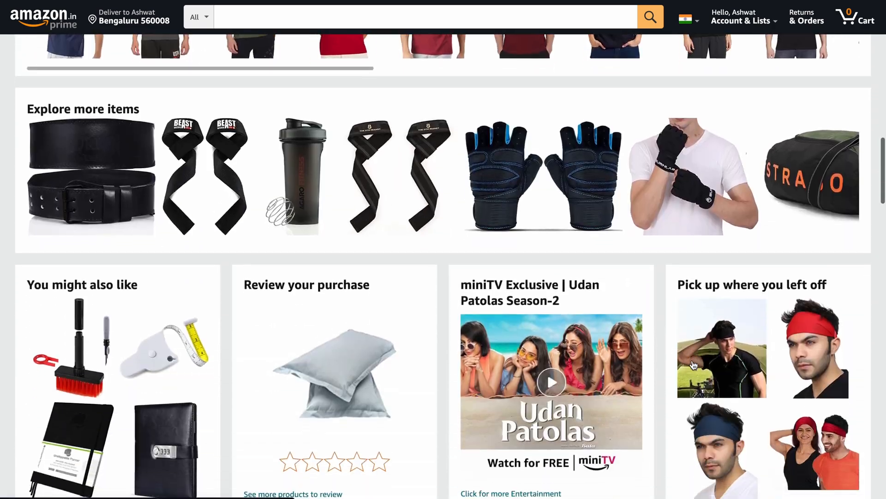
scroll("down", 3)
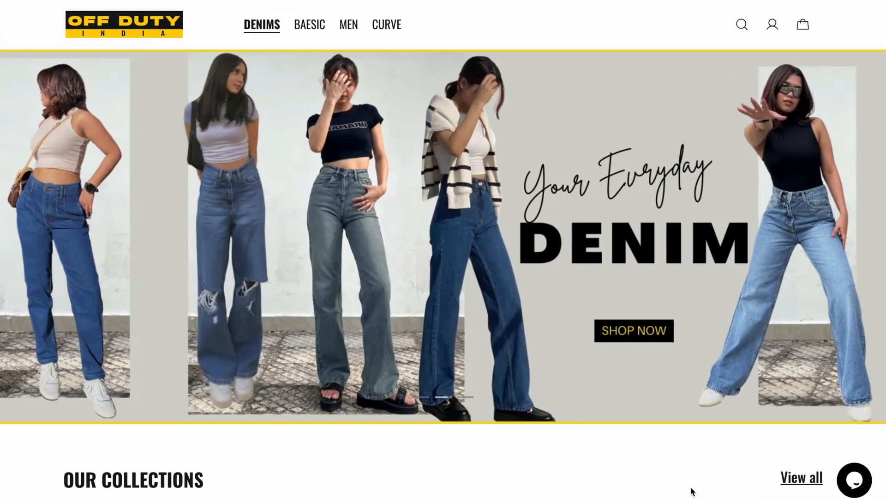
scroll("down", 3)
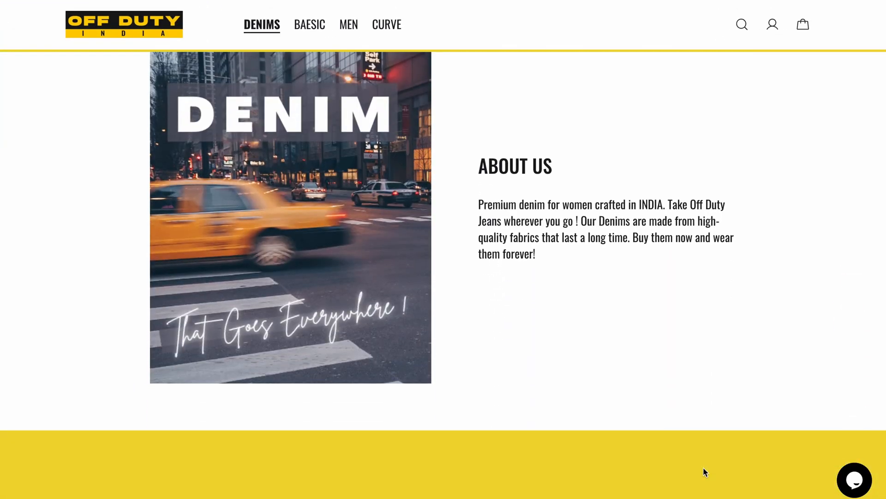
scroll("down", 3)
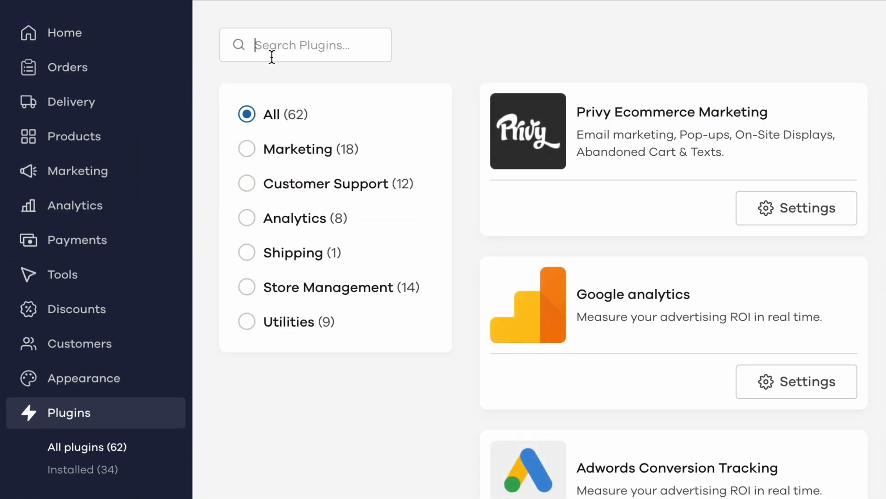
type("amazon review")
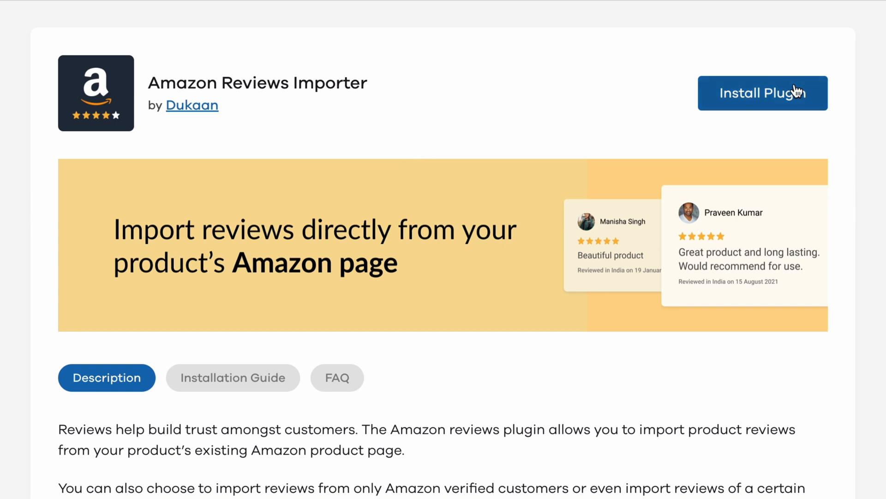
left_click(763, 92)
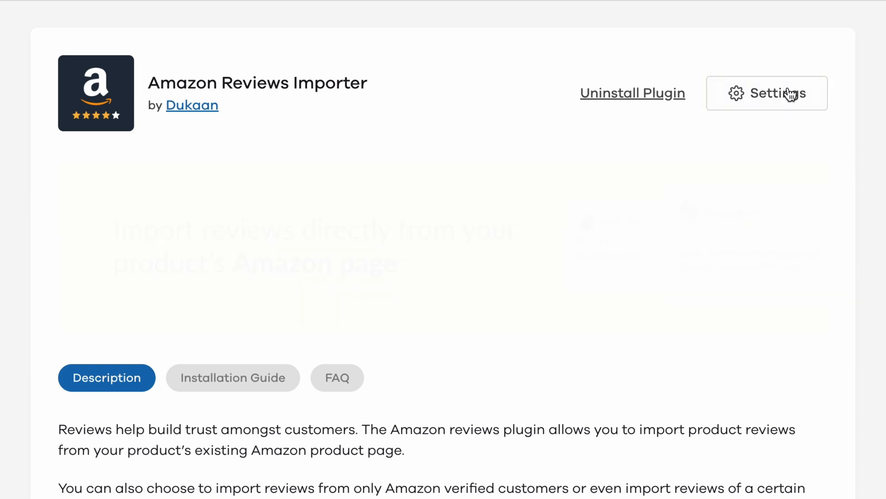
left_click(767, 93)
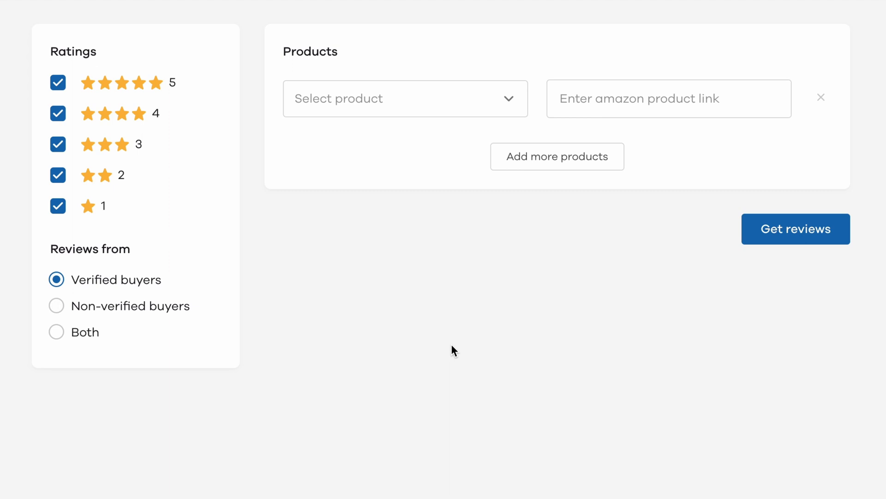
mouse_move(103, 143)
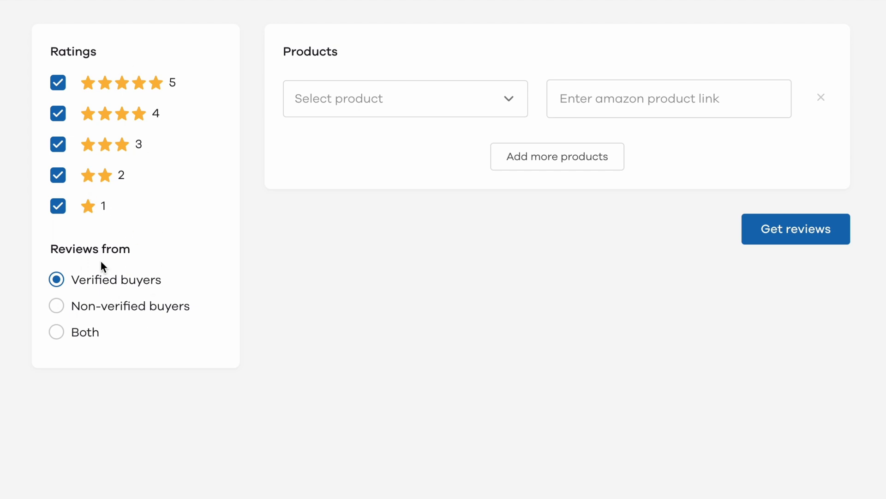
Keep only 3-5 star ratings and set Reviews from to Both verified and non-verified buyers
left_click(57, 175)
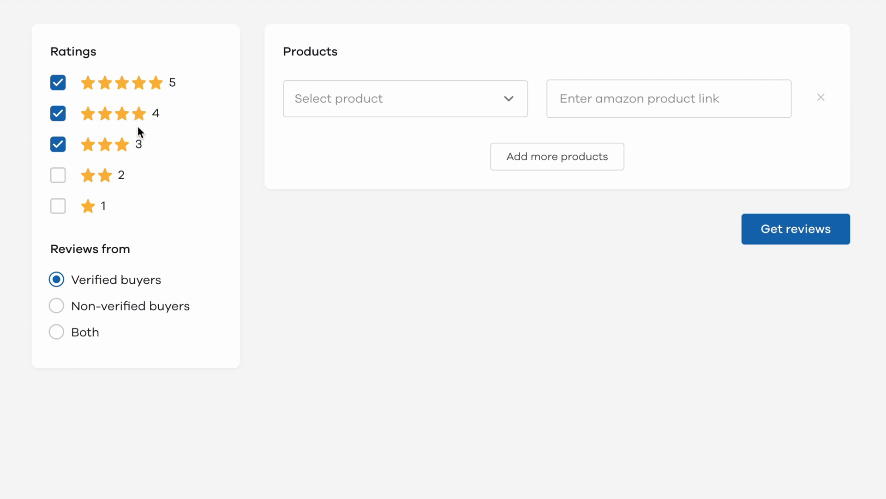
mouse_move(109, 291)
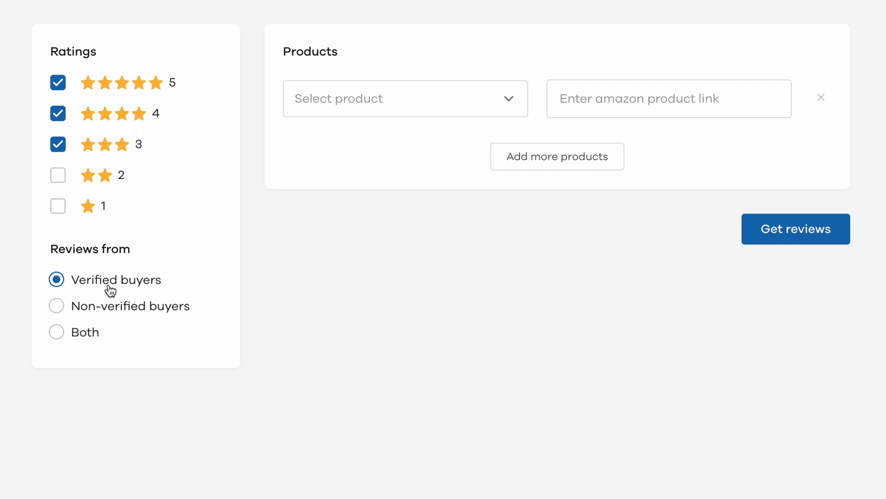
mouse_move(131, 292)
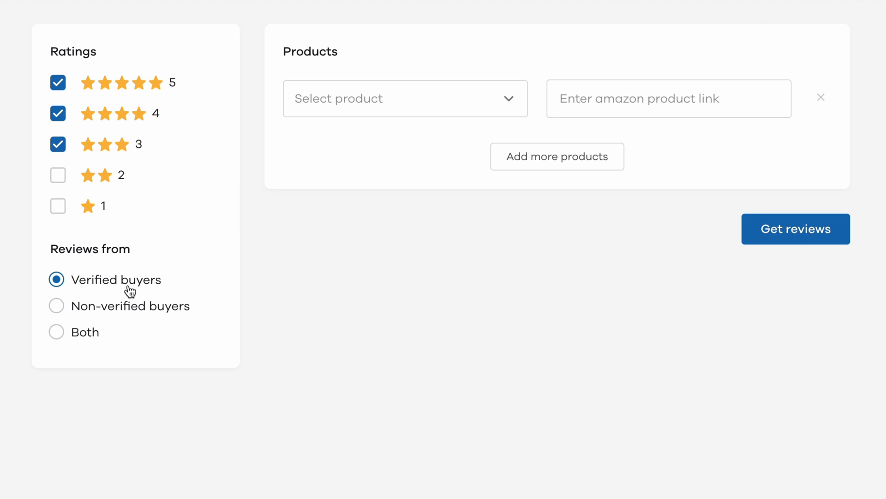
left_click(56, 305)
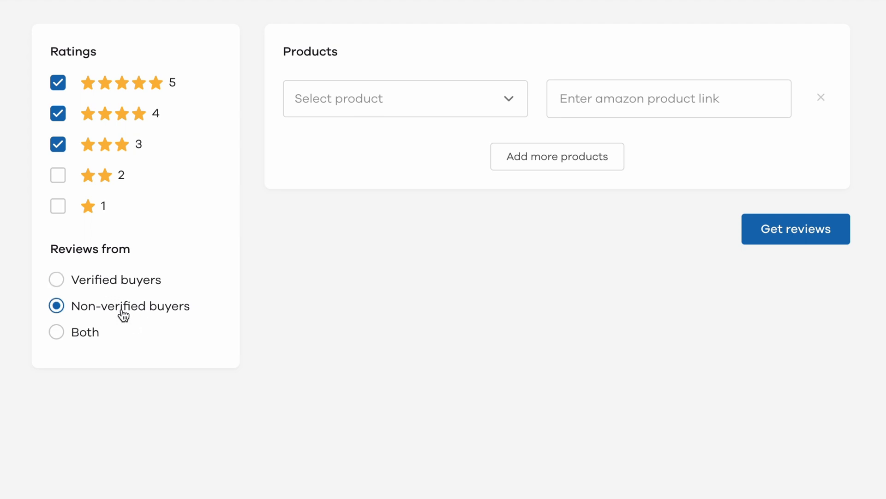
left_click(55, 331)
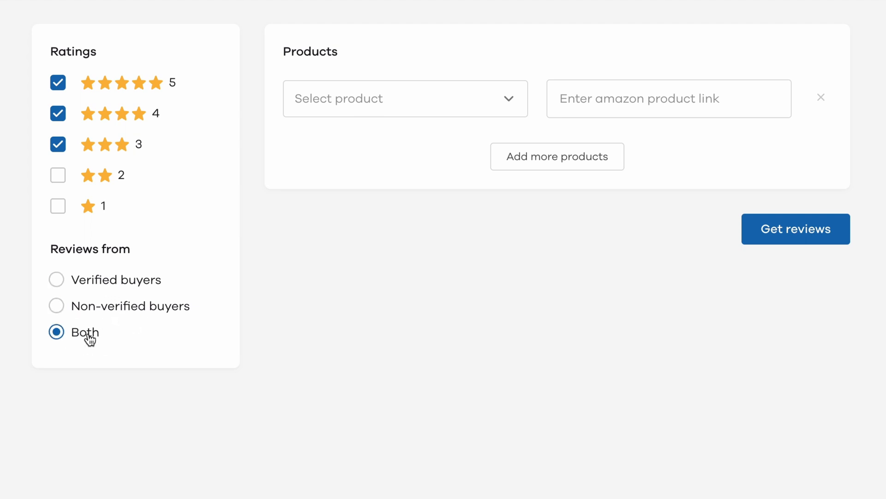
mouse_move(563, 49)
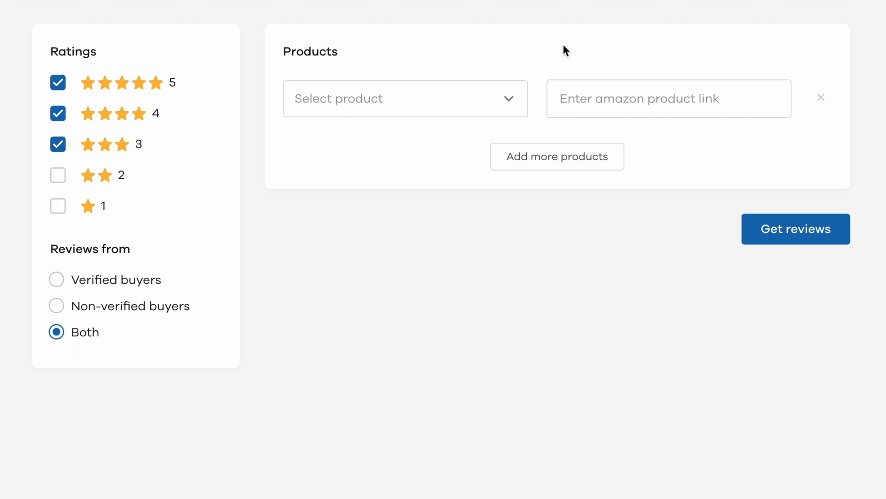
mouse_move(432, 126)
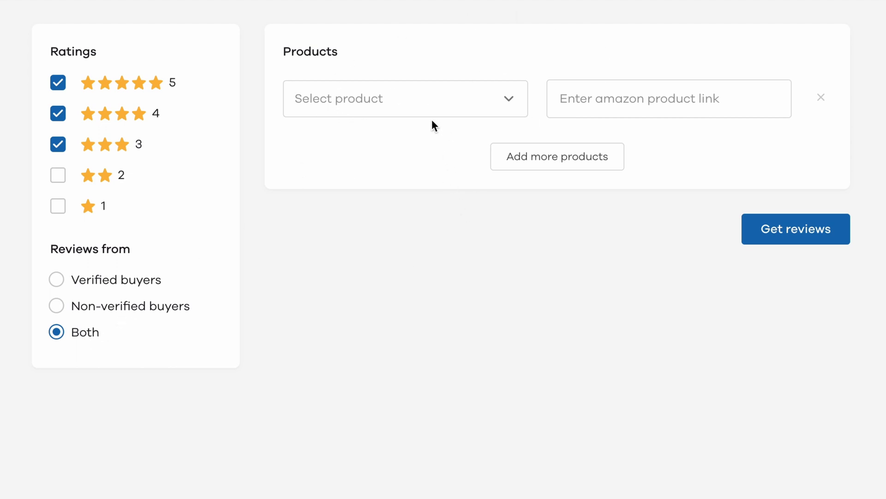
mouse_move(512, 116)
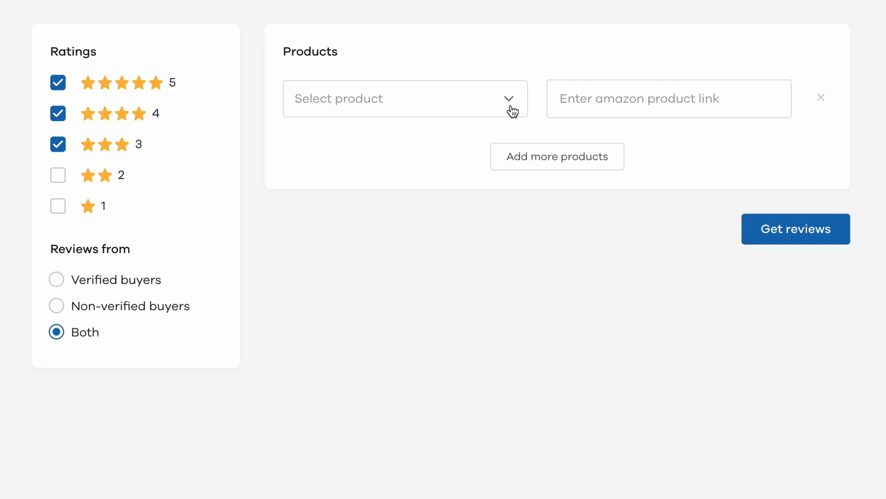
mouse_move(464, 108)
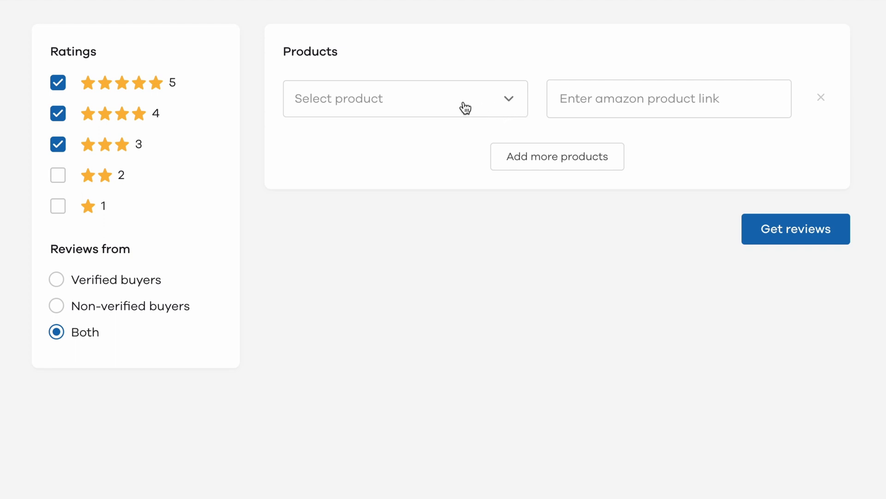
Select Cotton Tshirt for Men, paste its Amazon product URL and get its reviews
left_click(405, 98)
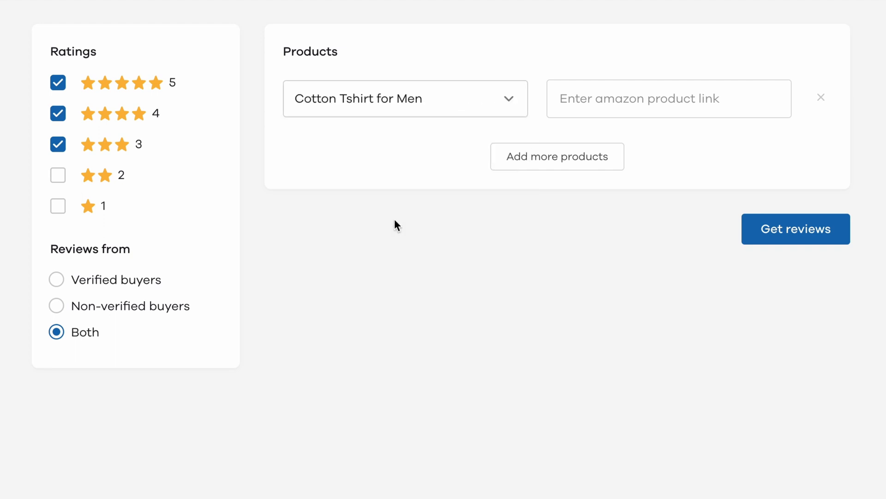
mouse_move(422, 122)
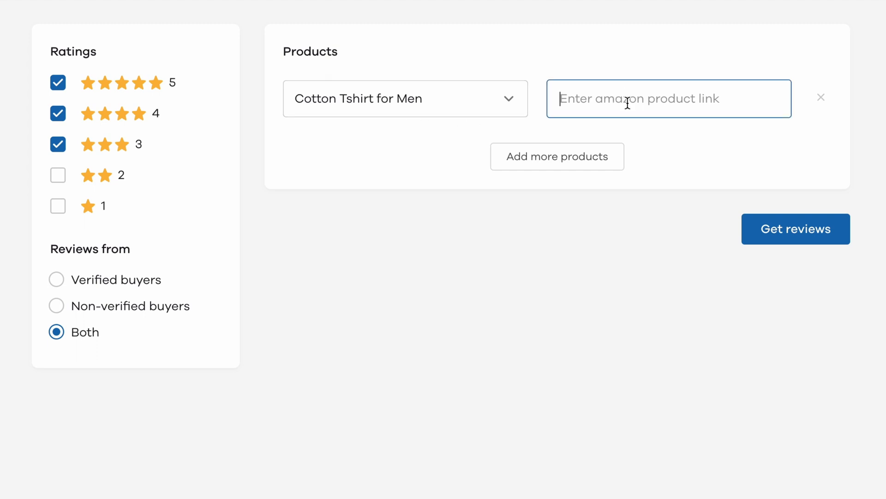
type("sprefix=tshirt%2Caps%2C346&sr=8-6")
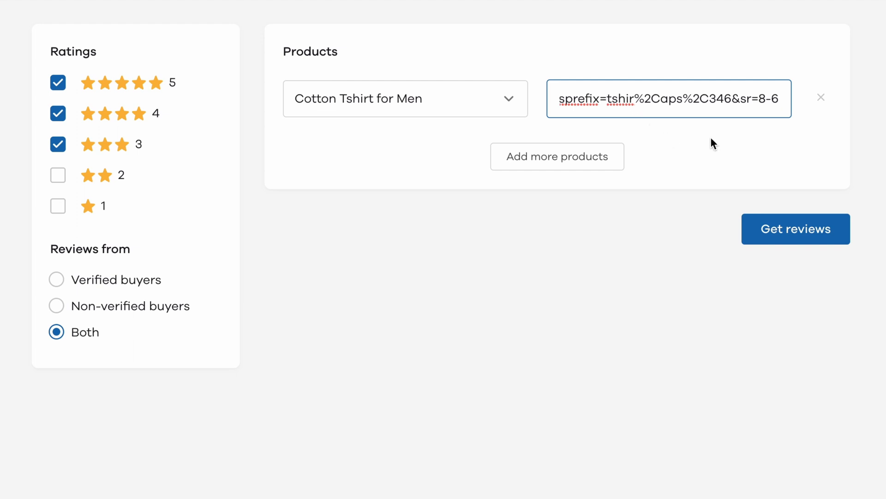
left_click(796, 229)
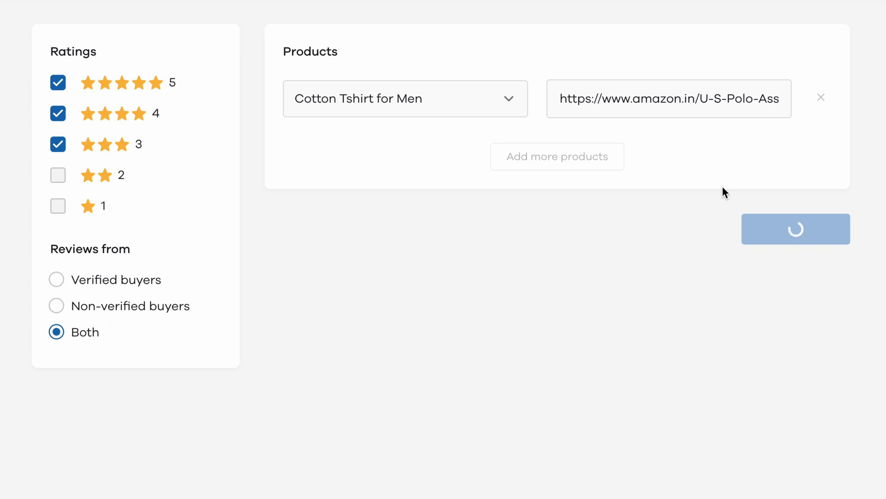
left_click(796, 229)
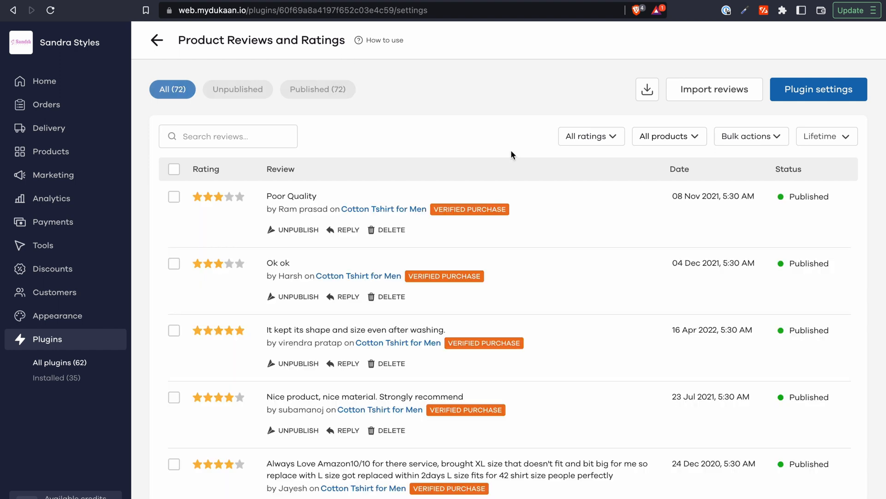
Scroll through the 72 imported reviews, all showing Published status
scroll("down", 3)
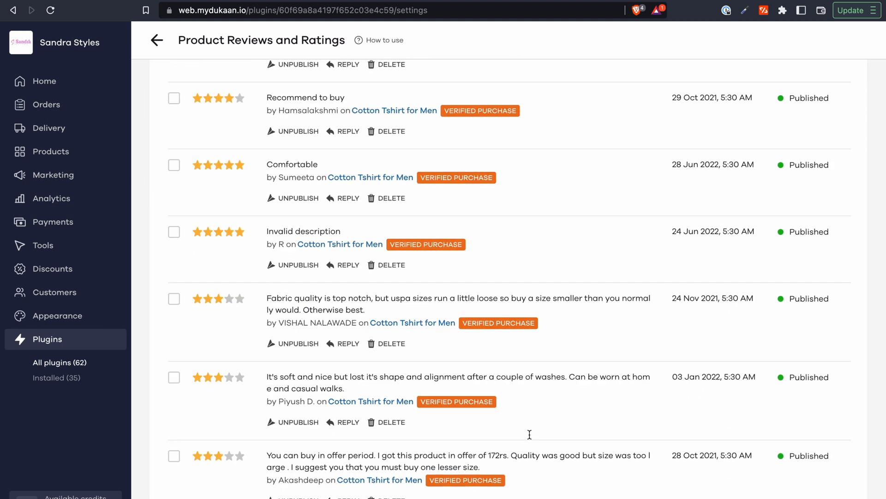
scroll("down", 3)
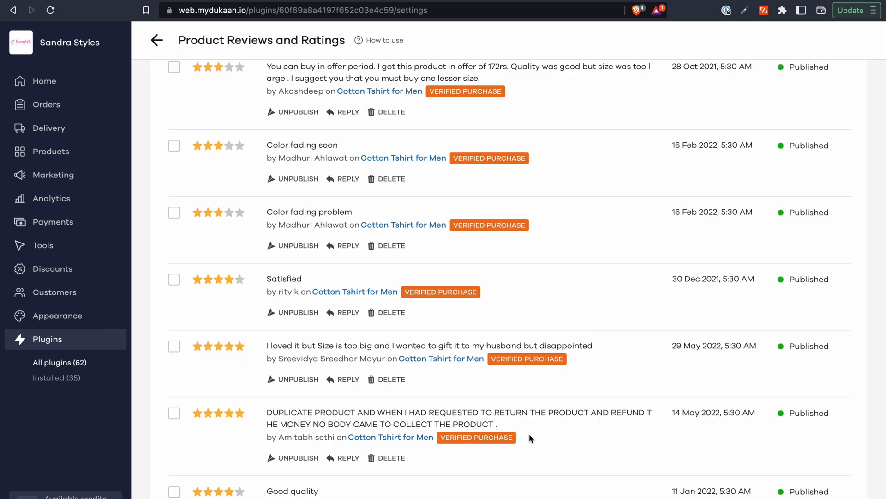